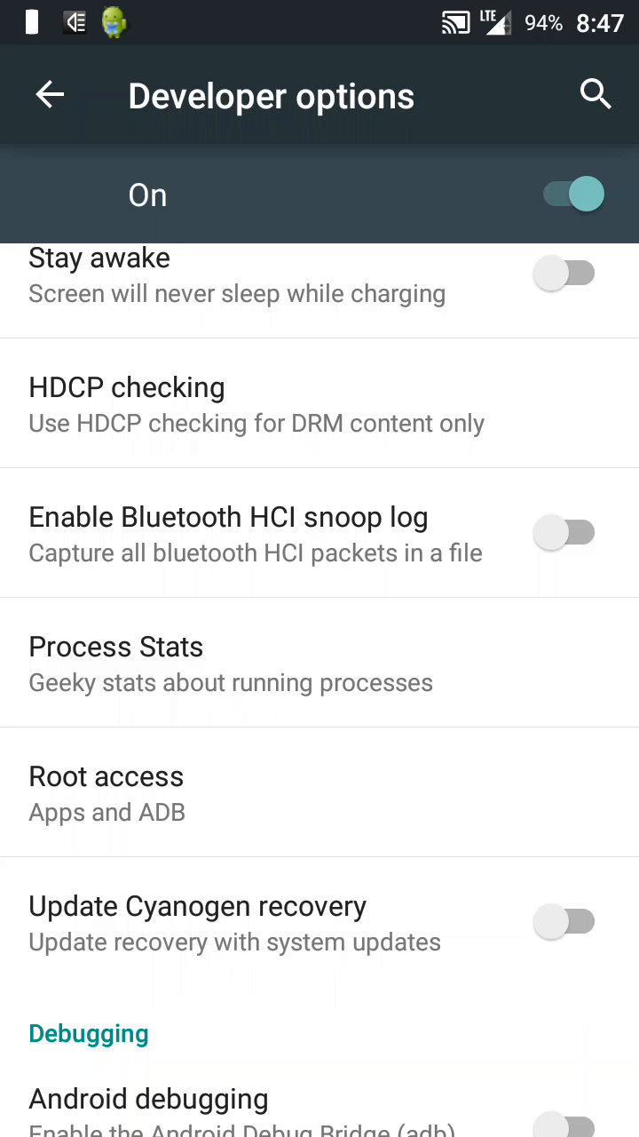
# Step: Leave Developer options and bring up About phone's model, Android version and build details
pyautogui.click(50, 94)
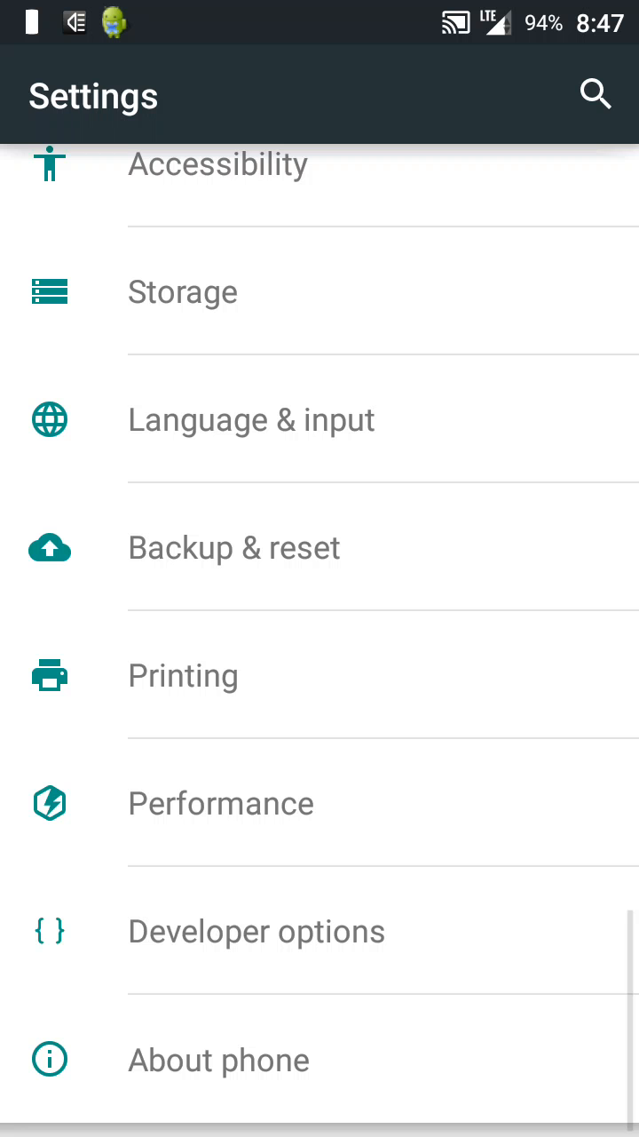
pyautogui.click(219, 1058)
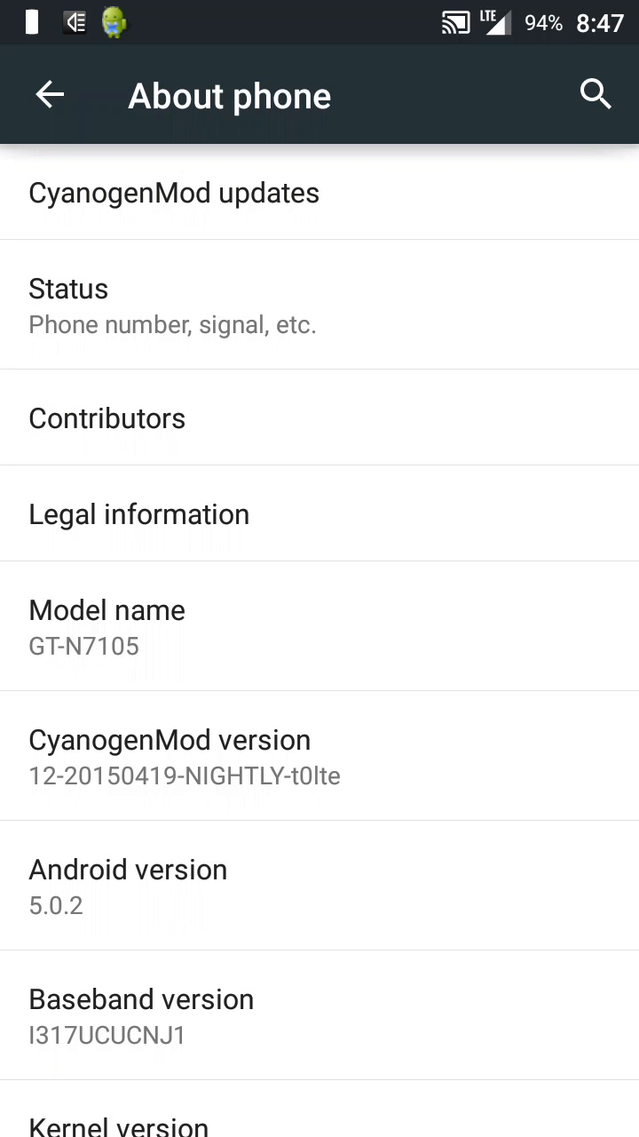
pyautogui.scroll(-3)
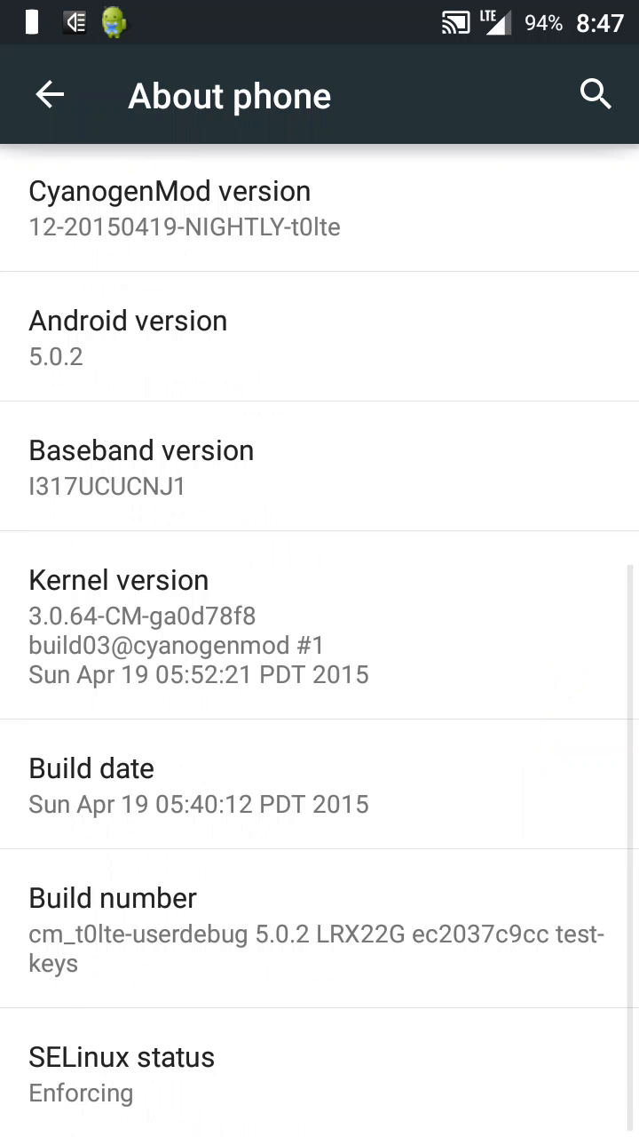
pyautogui.click(549, 863)
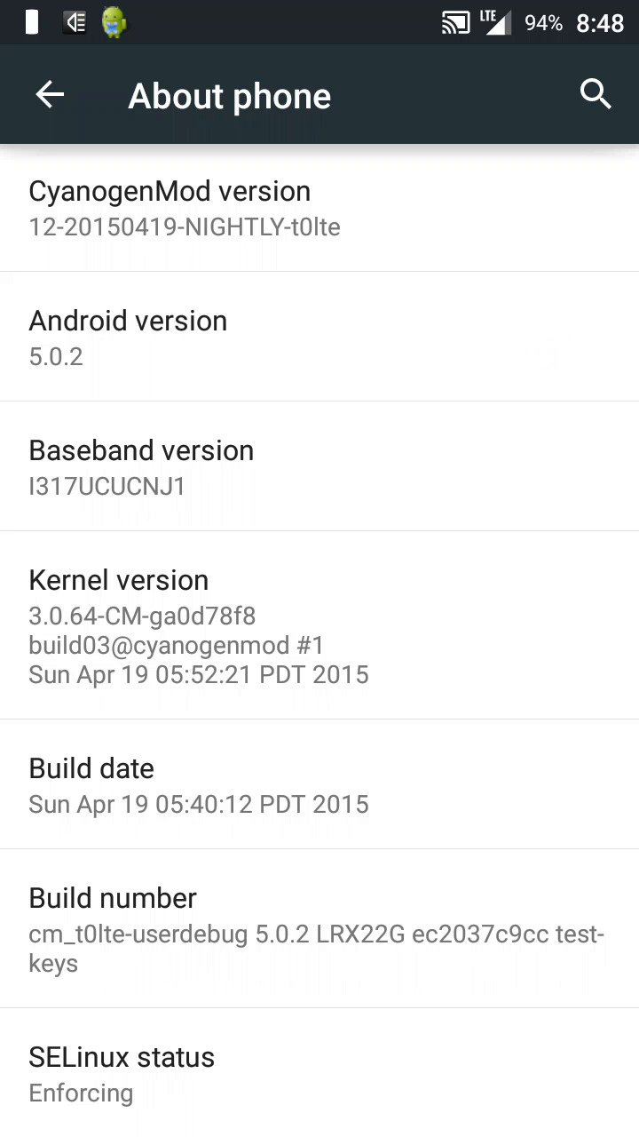
# Step: Scroll through About phone into the Status details: T-Mobile network, LTE, in service
pyautogui.scroll(3)
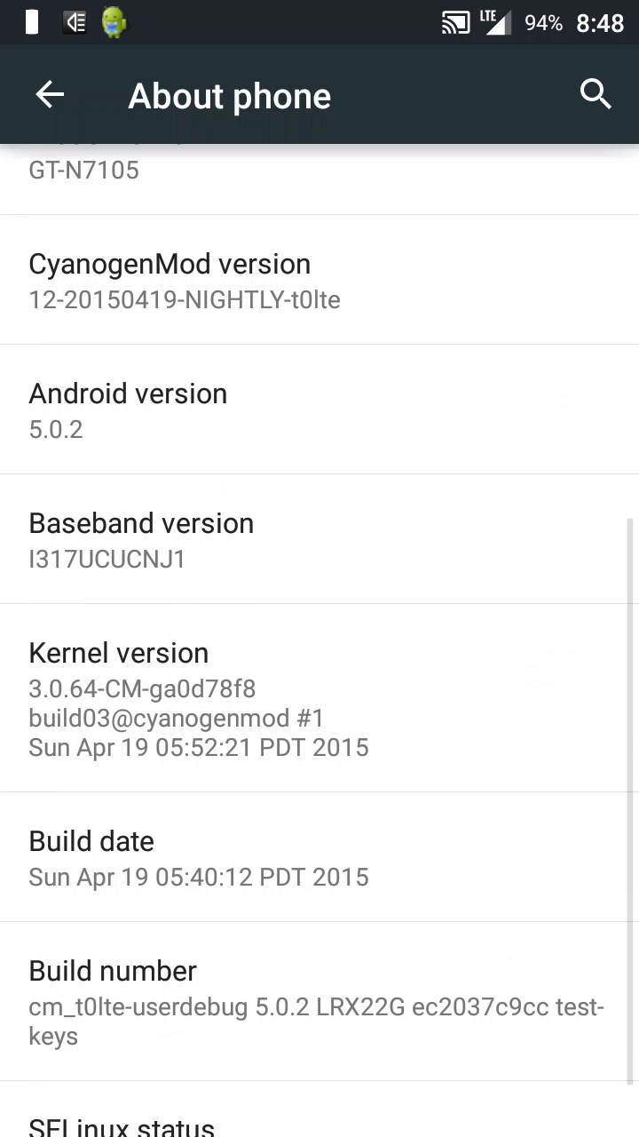
pyautogui.scroll(-3)
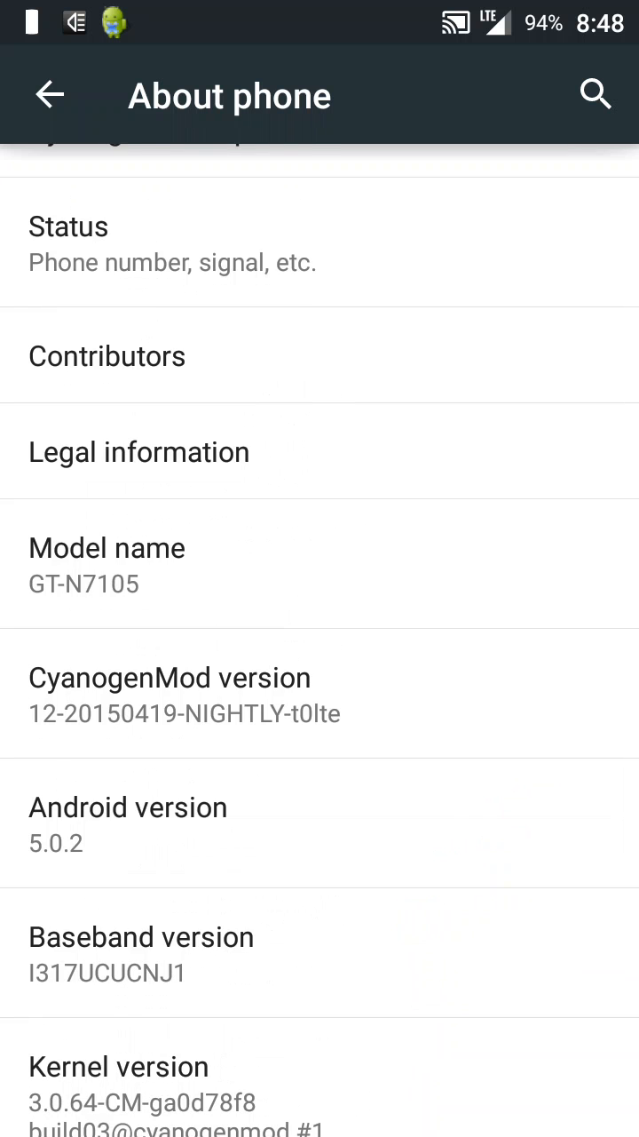
pyautogui.scroll(-3)
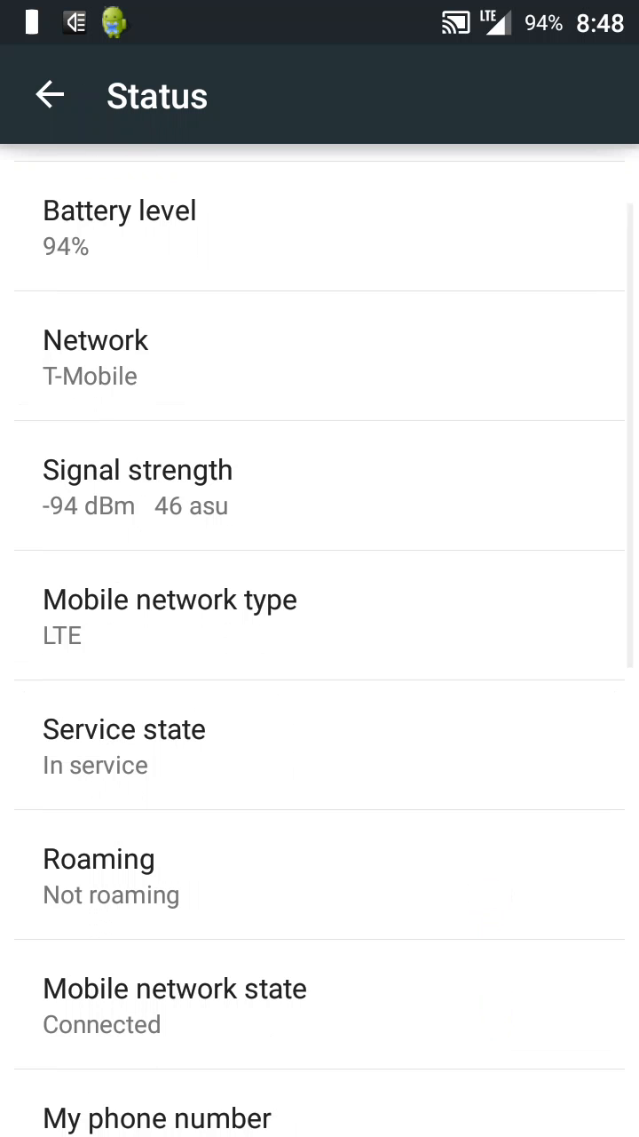
# Step: Review the remaining Status entries down to serial number and up time, then return home
pyautogui.scroll(-3)
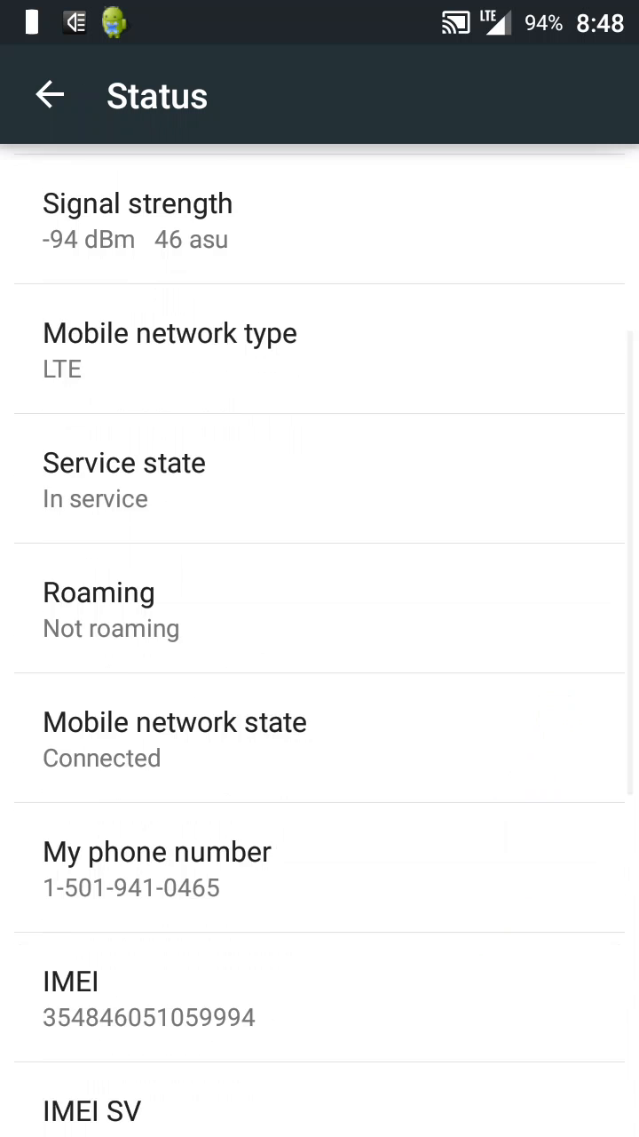
pyautogui.scroll(3)
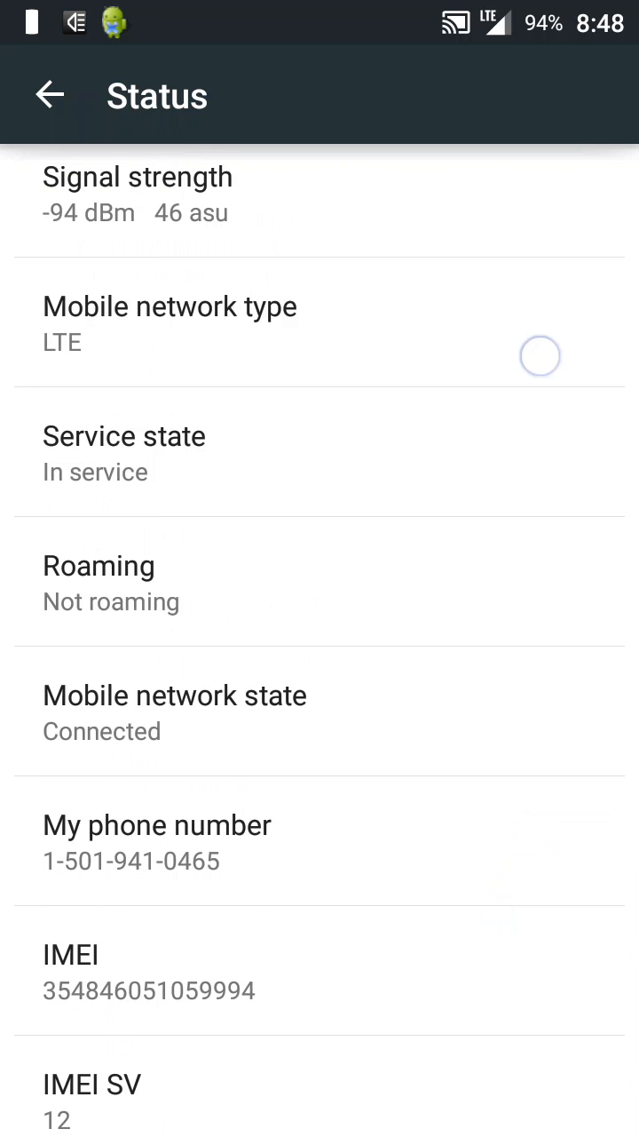
pyautogui.scroll(-3)
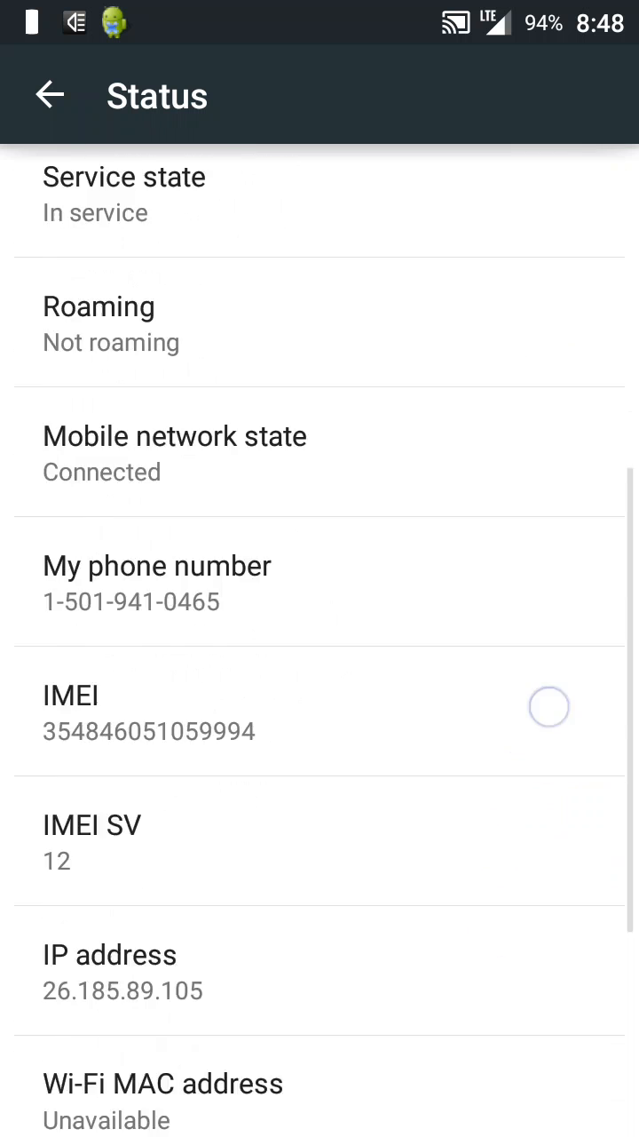
pyautogui.scroll(-3)
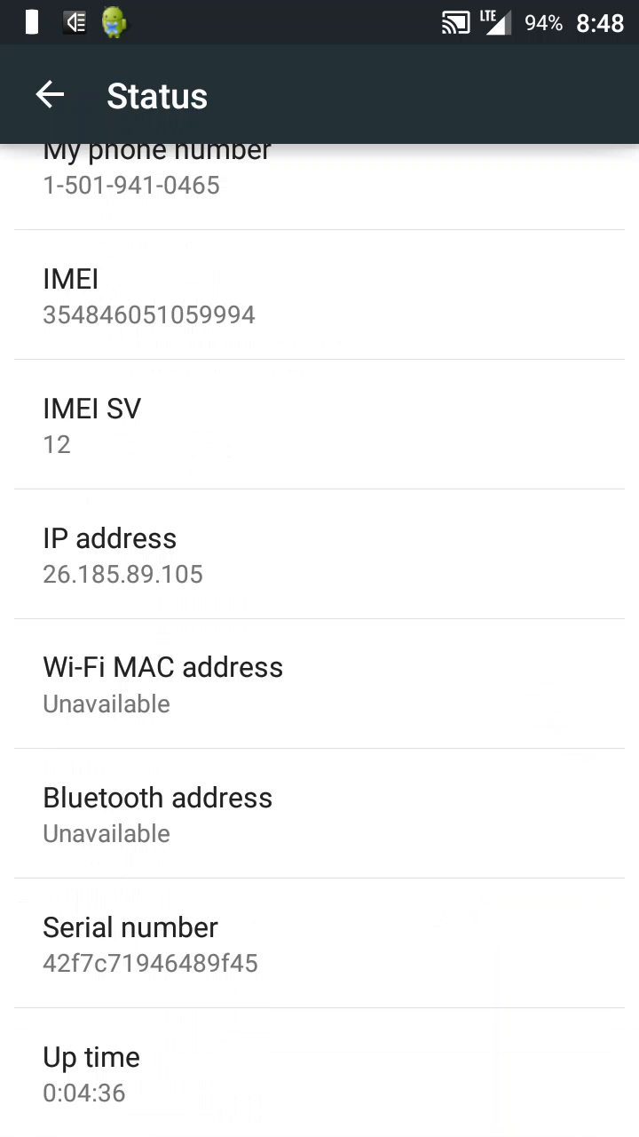
pyautogui.click(50, 95)
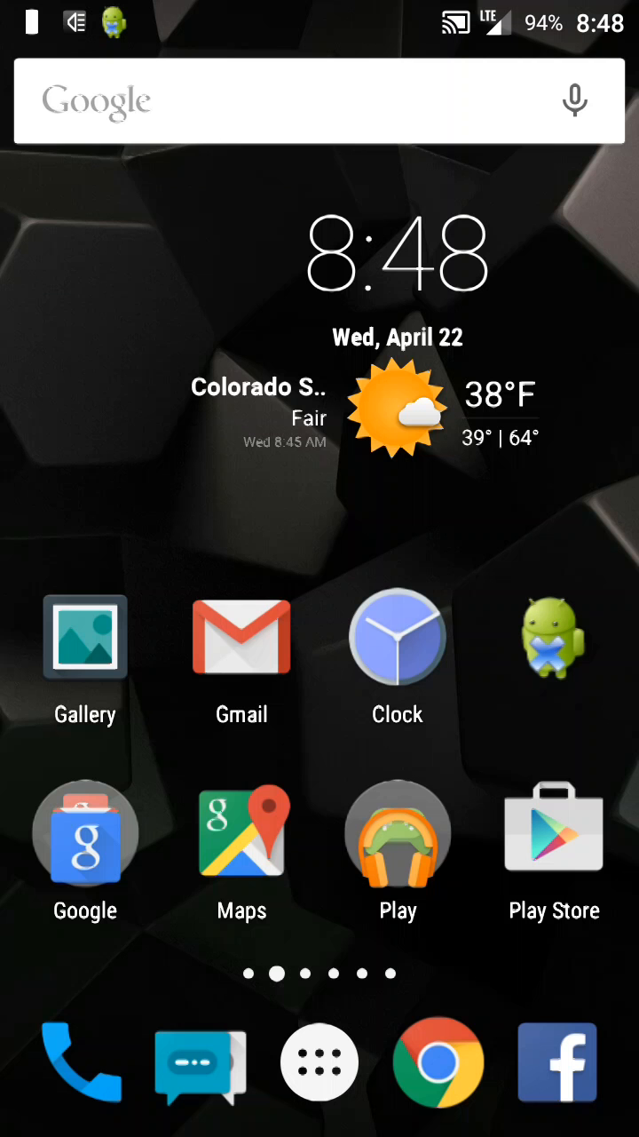
# Step: Swipe to the SuperSU and Root Booster home page, then reopen Settings at About phone
pyautogui.hscroll(-3)
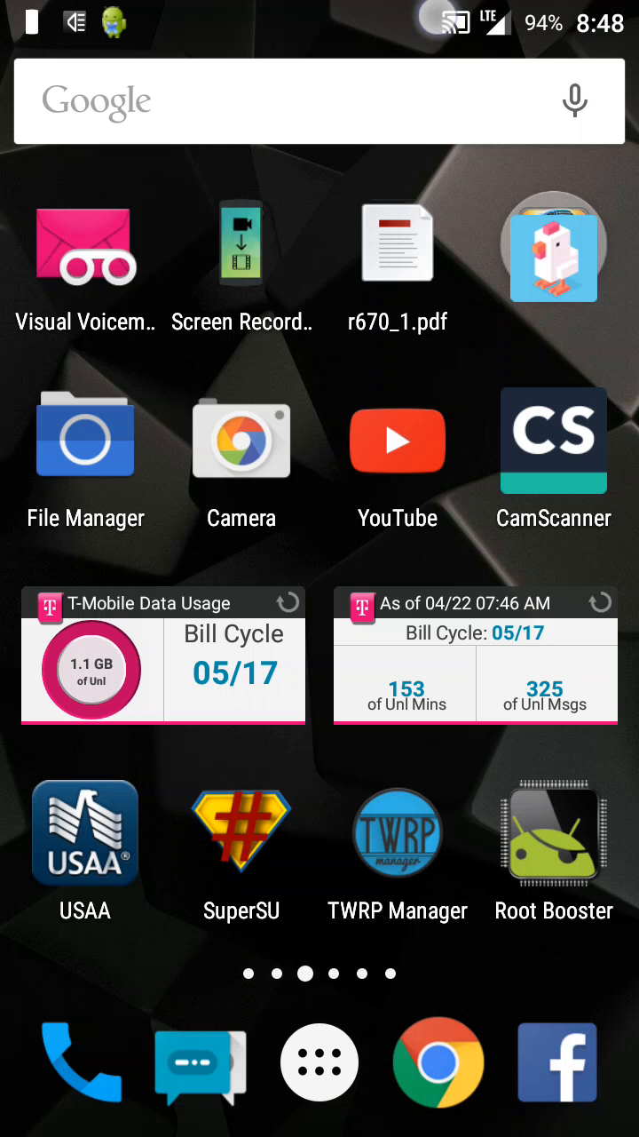
pyautogui.click(242, 263)
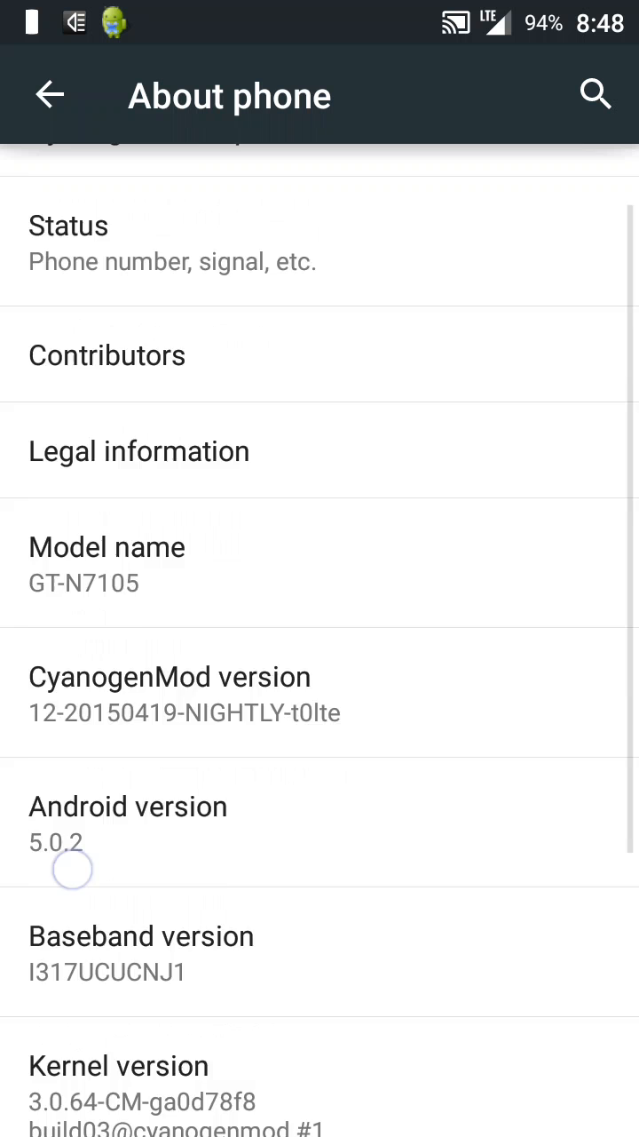
# Step: Confirm development settings are already enabled and review the Developer options list
pyautogui.scroll(-3)
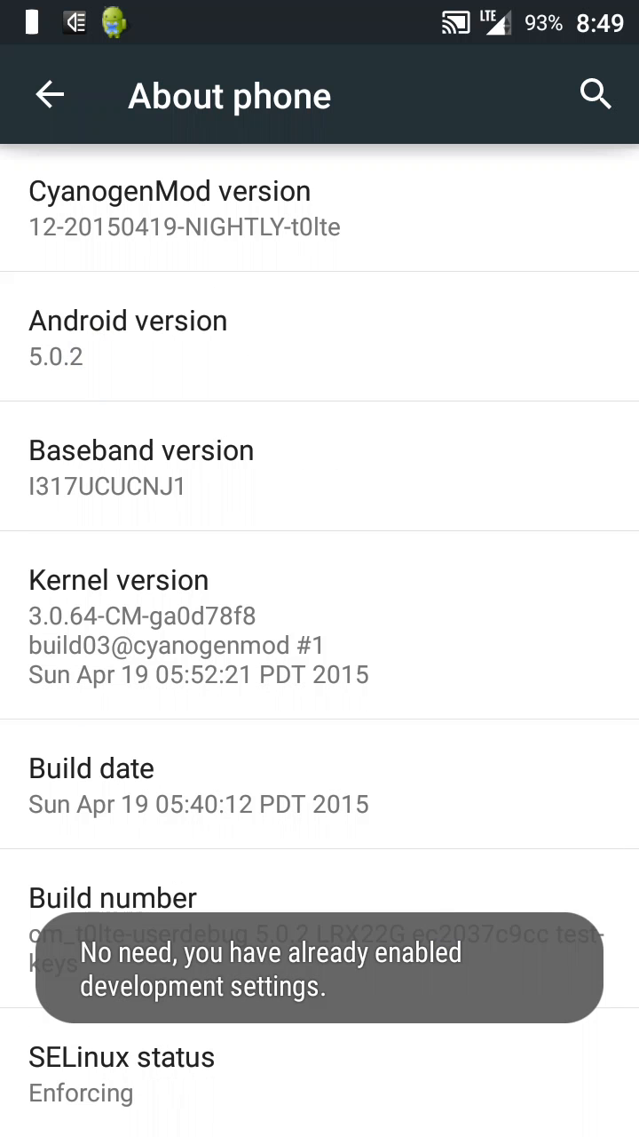
pyautogui.click(50, 94)
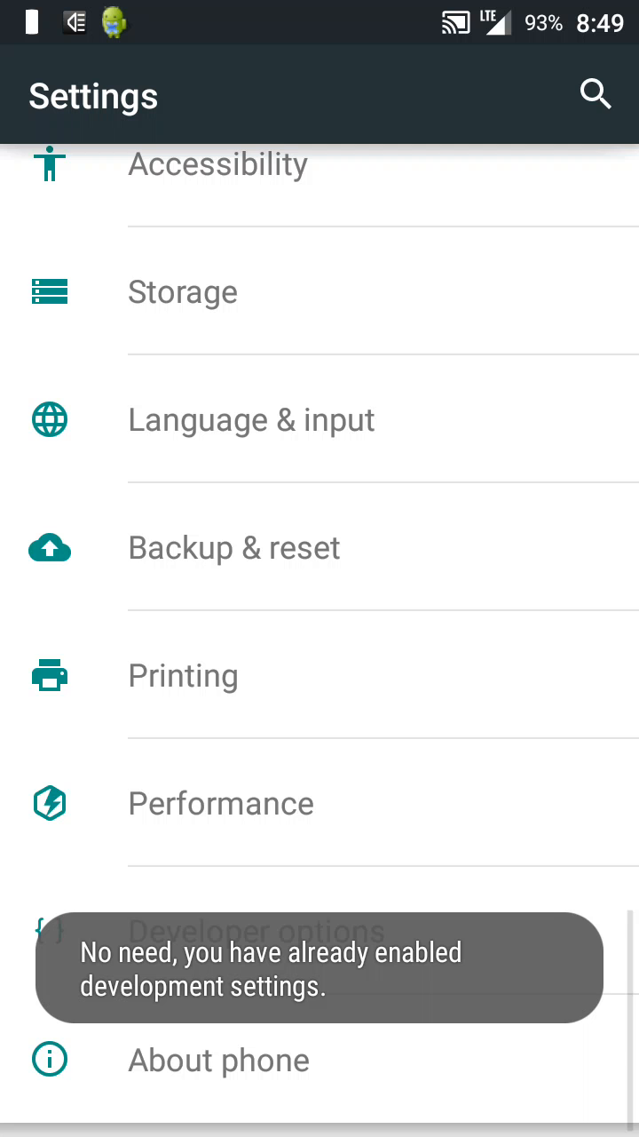
pyautogui.click(258, 930)
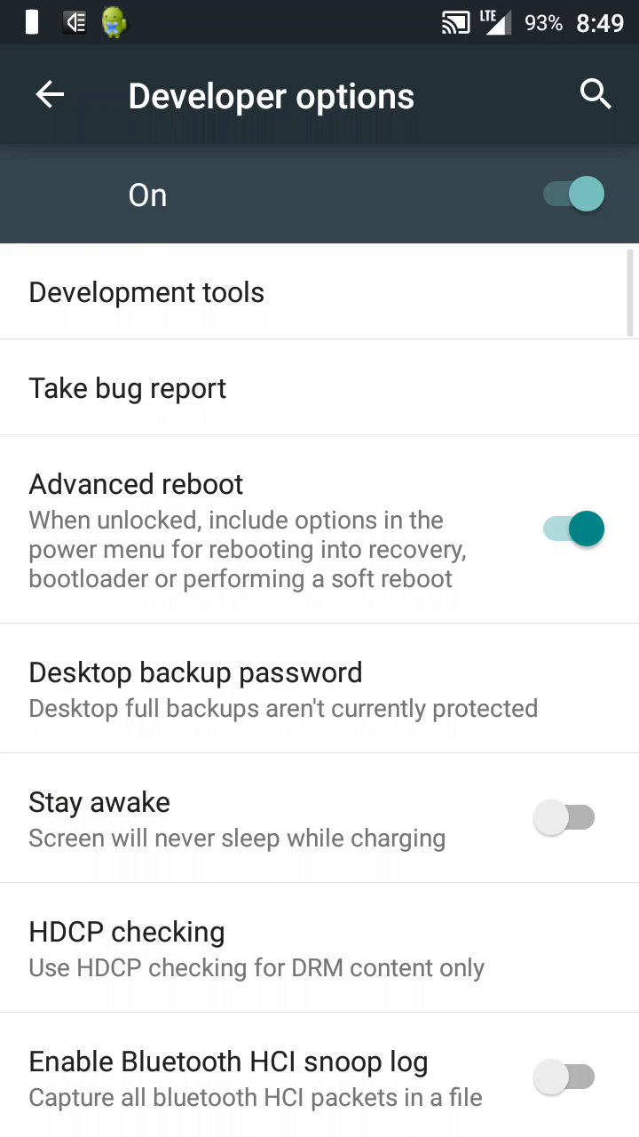
pyautogui.scroll(-3)
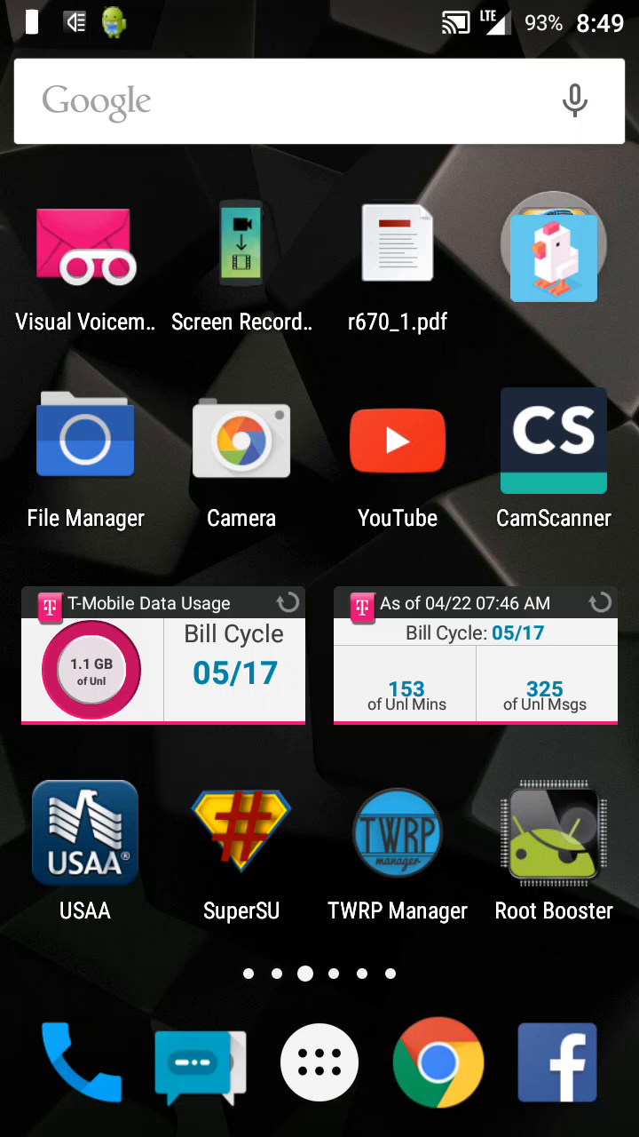
# Step: Launch Root Booster and view what the Battery mode changes
pyautogui.click(554, 833)
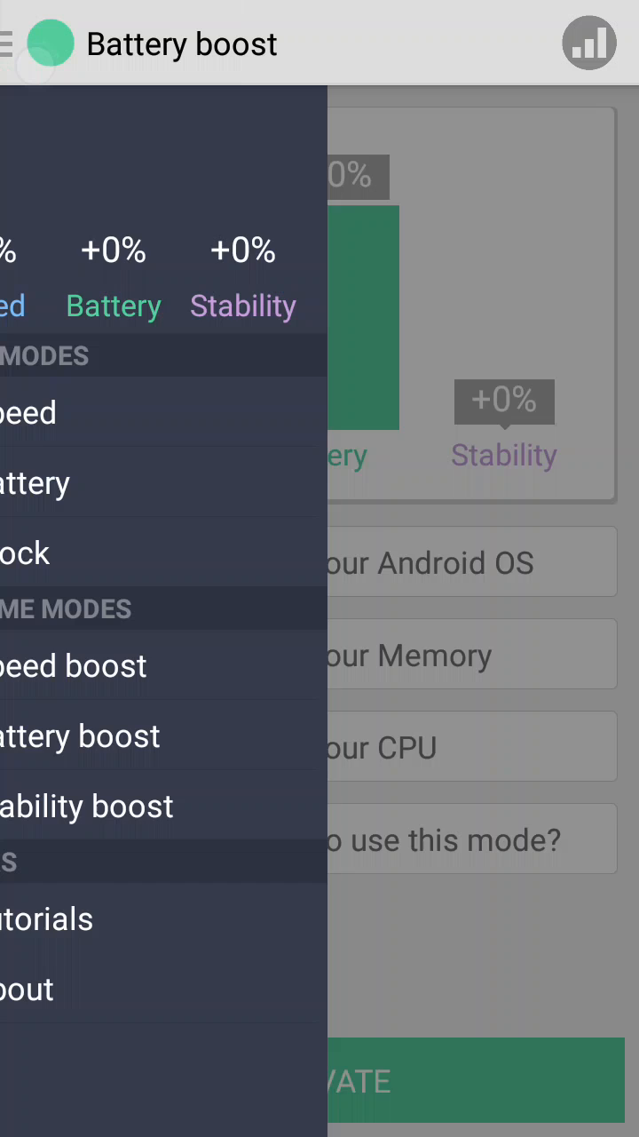
pyautogui.click(36, 483)
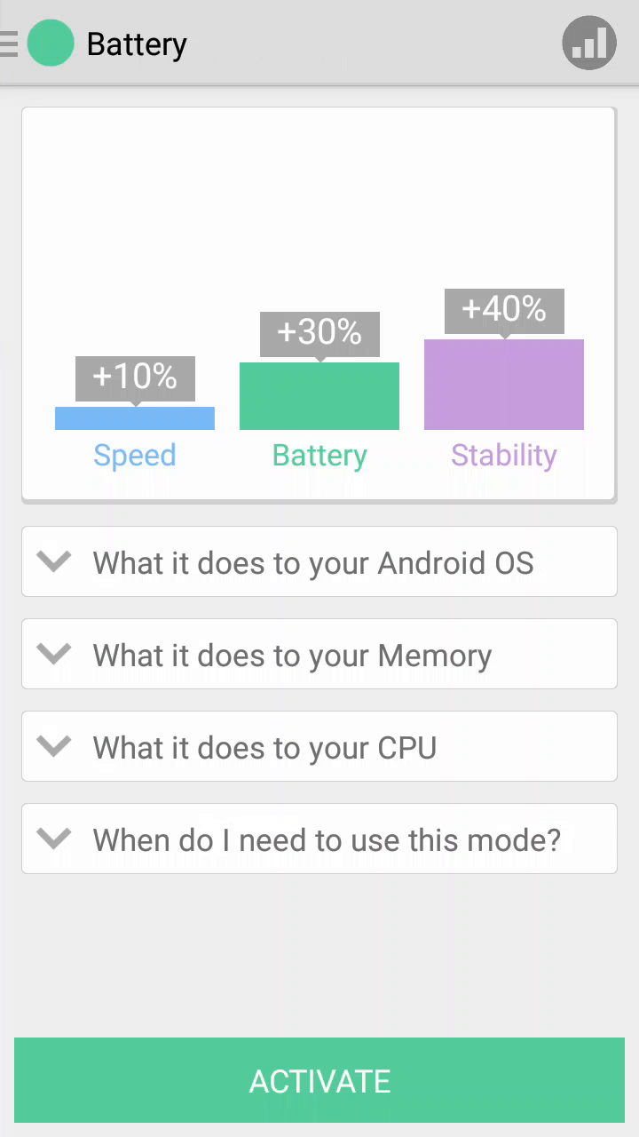
pyautogui.click(17, 42)
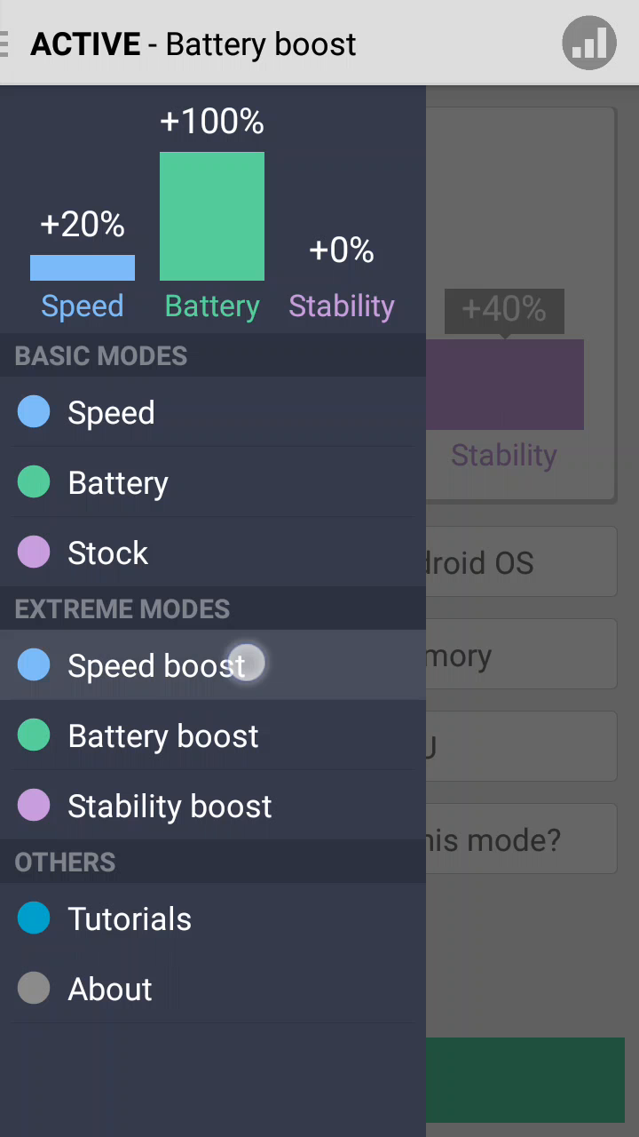
# Step: Compare the Speed boost and Stability boost modes from the navigation drawer
pyautogui.click(156, 664)
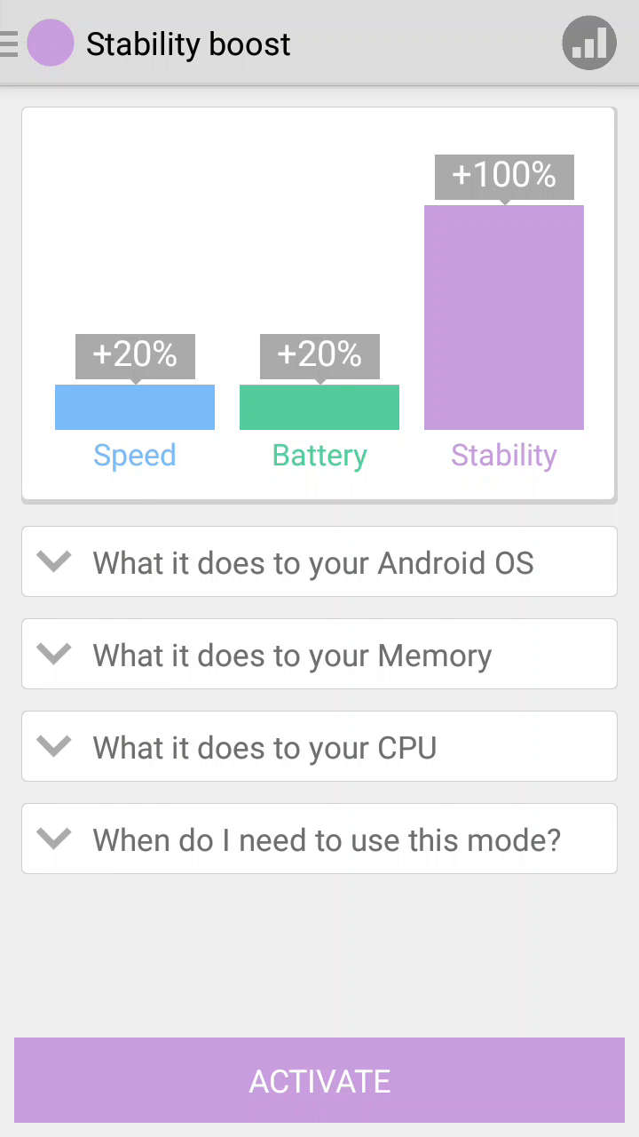
pyautogui.click(18, 43)
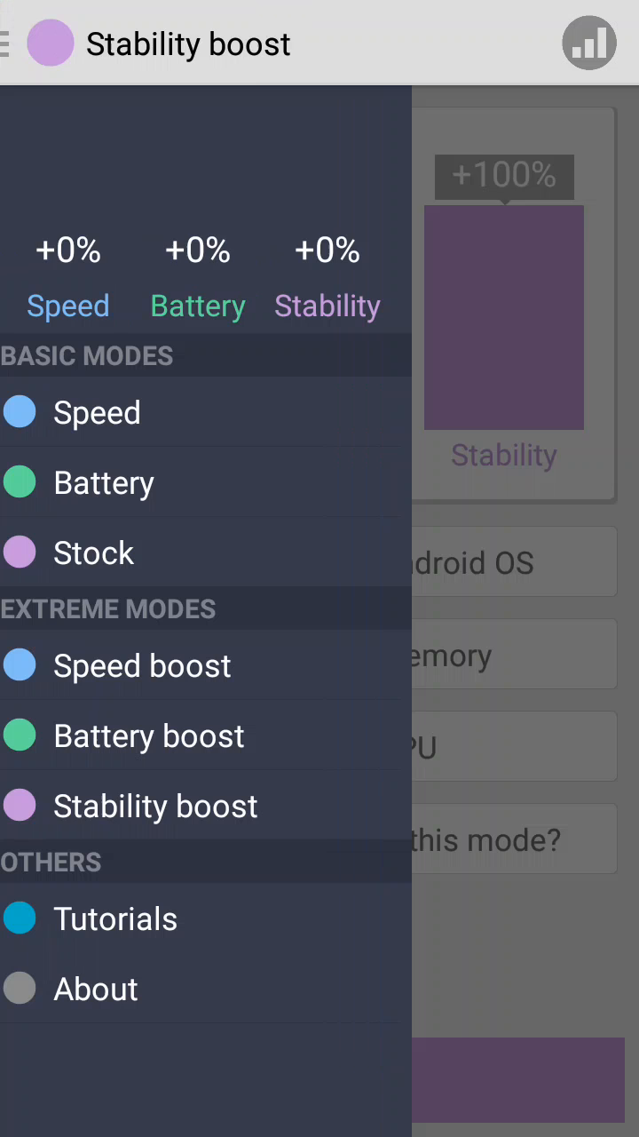
pyautogui.click(103, 483)
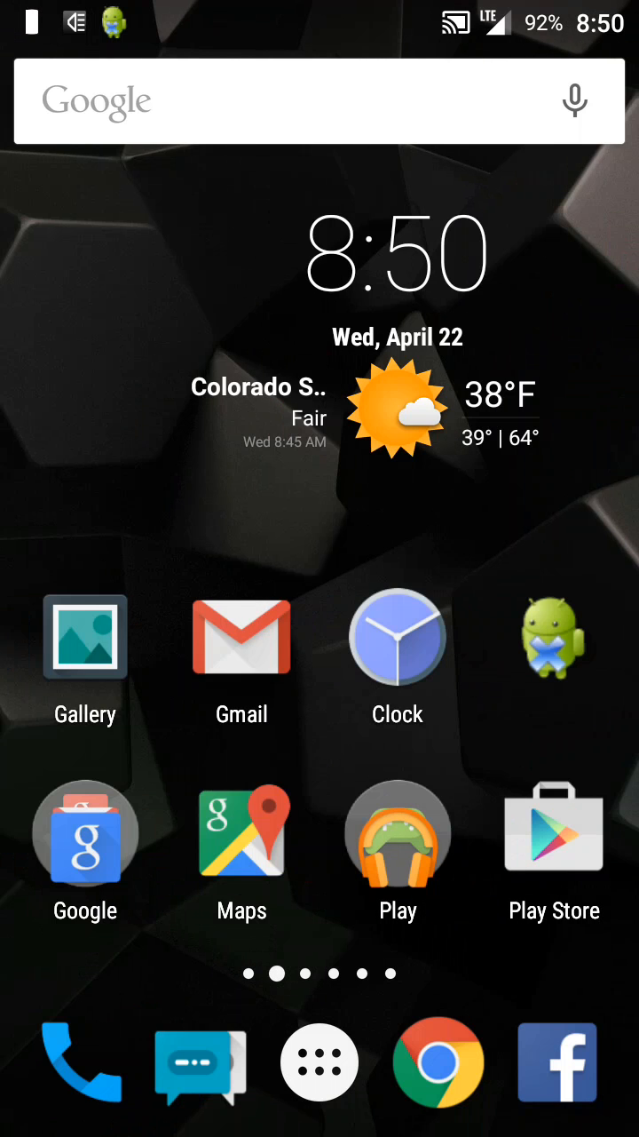
# Step: Swipe left across the home screens past the notes widget to the calendar agenda widget page
pyautogui.hscroll(-3)
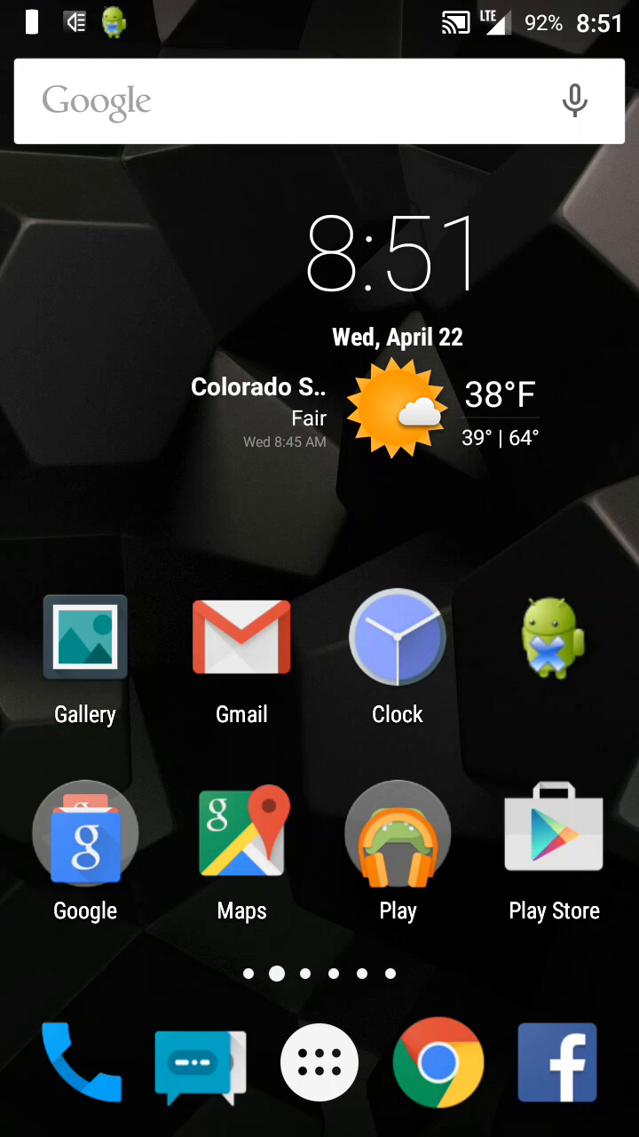
pyautogui.hscroll(-3)
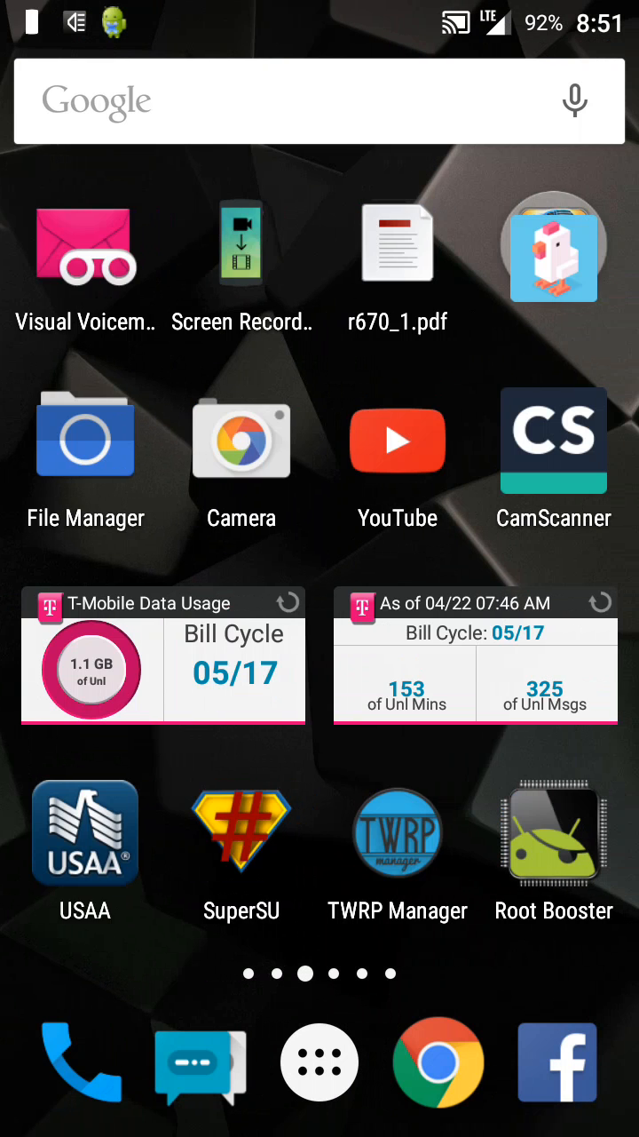
pyautogui.hscroll(-3)
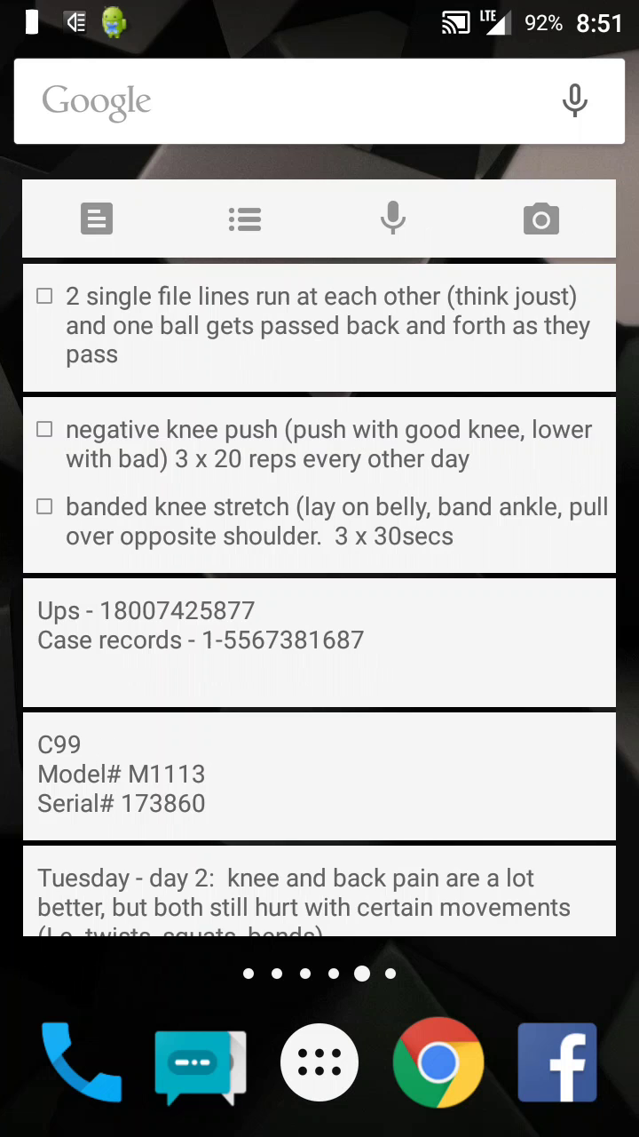
pyautogui.hscroll(-3)
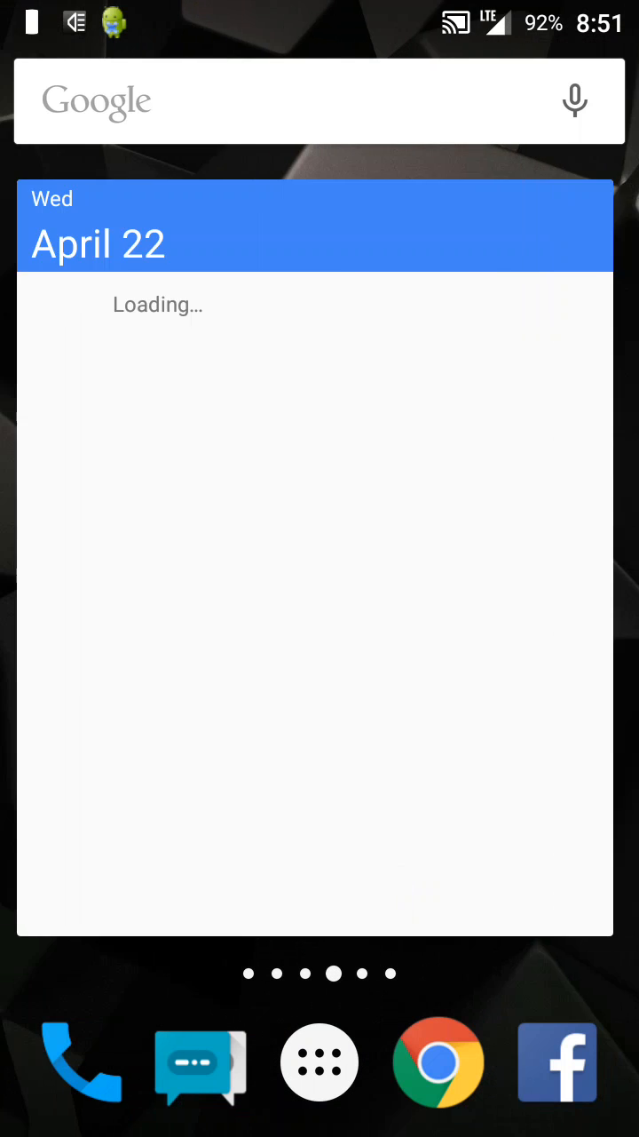